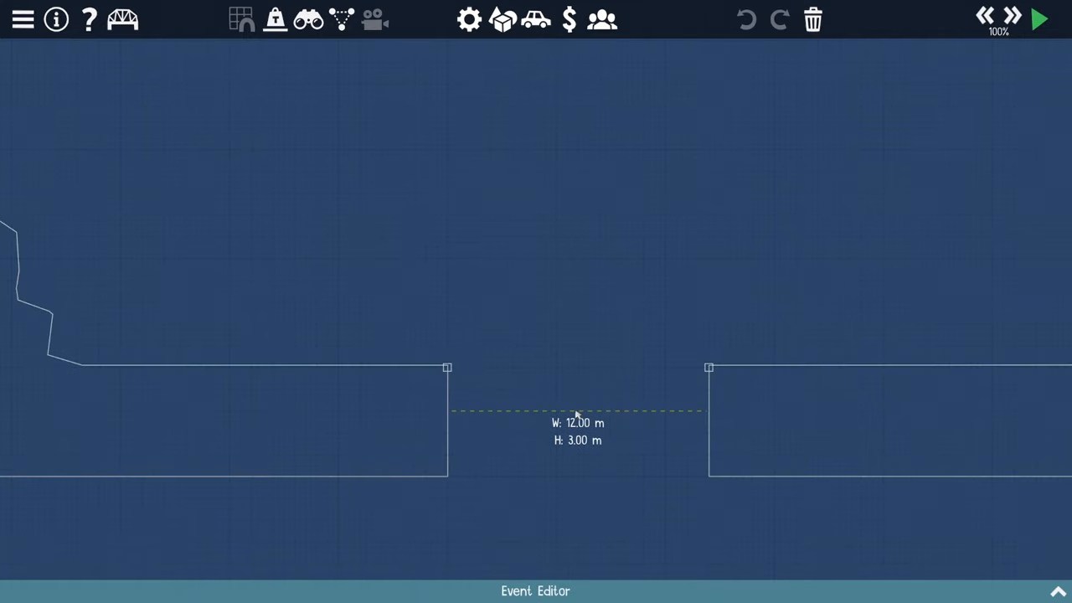
pyautogui.moveTo(642, 389)
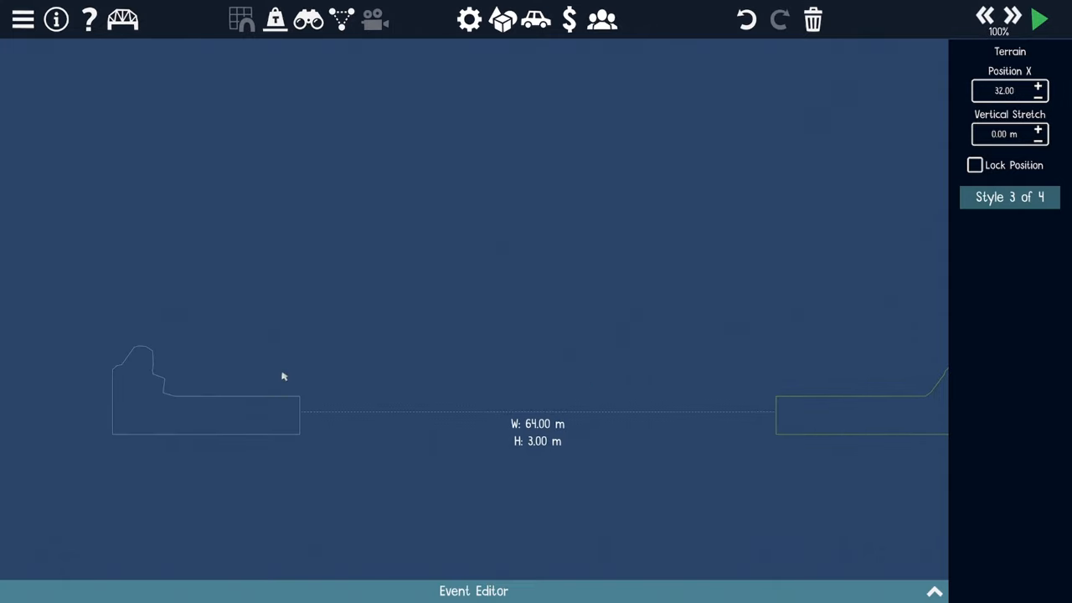
pyautogui.moveTo(714, 387)
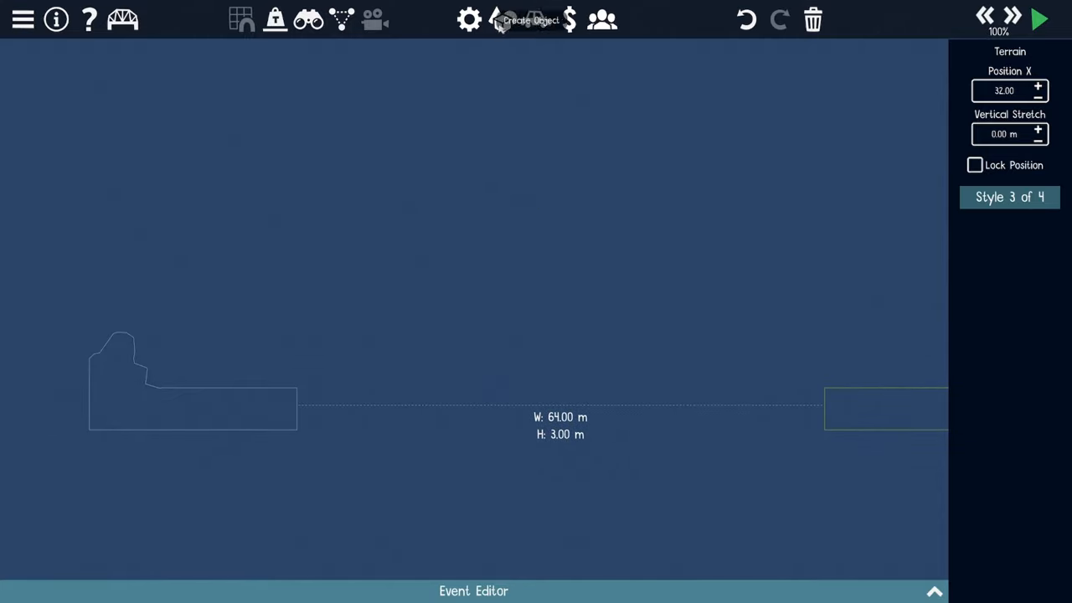
# Add pillar terrain blocks beside the left bank from the terrain piece palette.
pyautogui.click(502, 20)
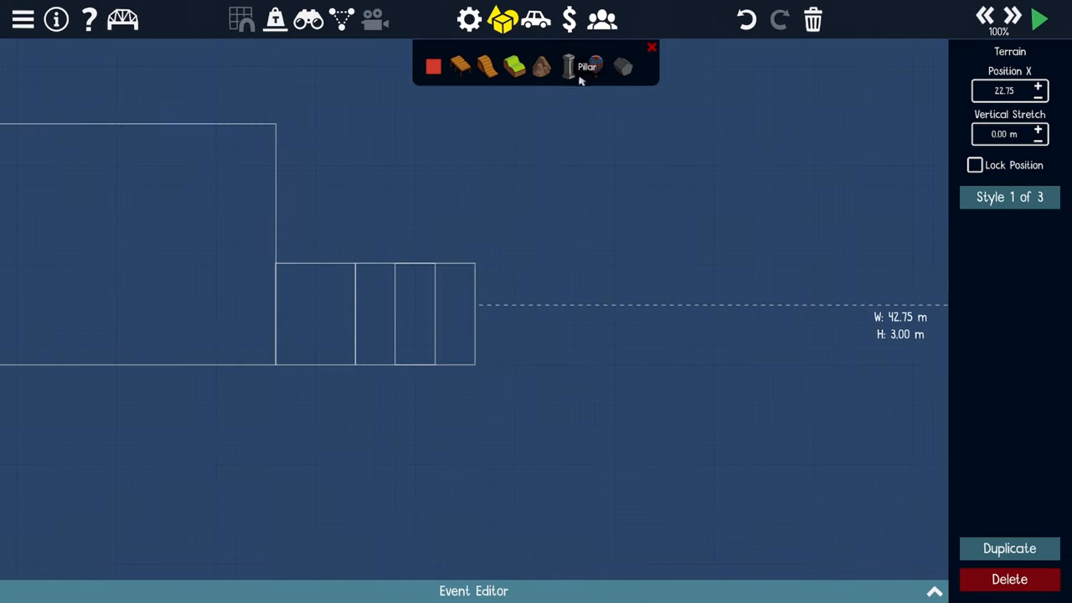
pyautogui.click(597, 68)
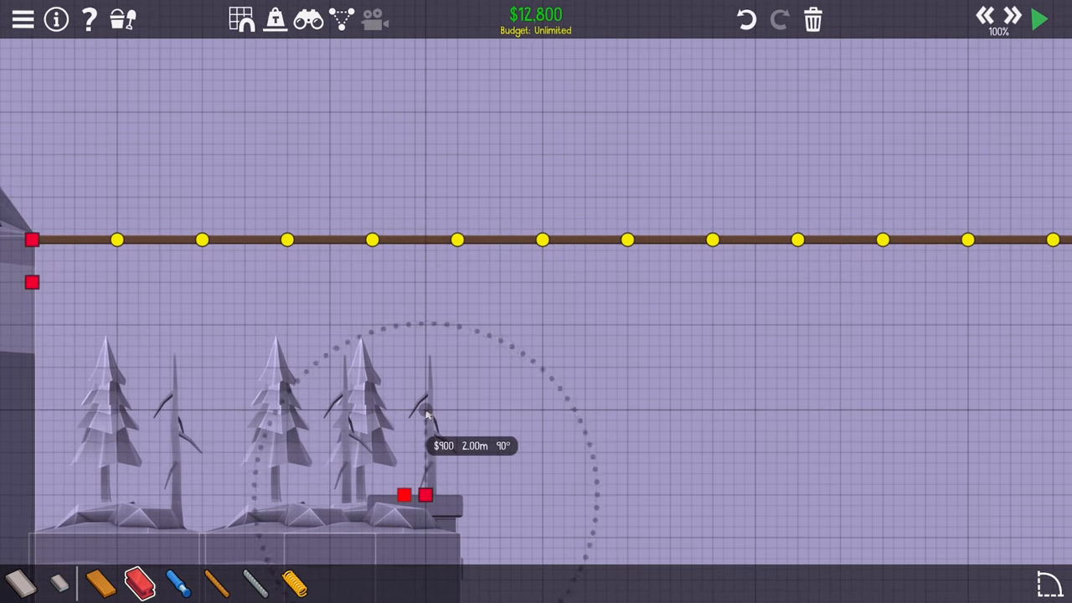
# Start a steel support column from the left pier anchors up to the deck.
pyautogui.click(425, 410)
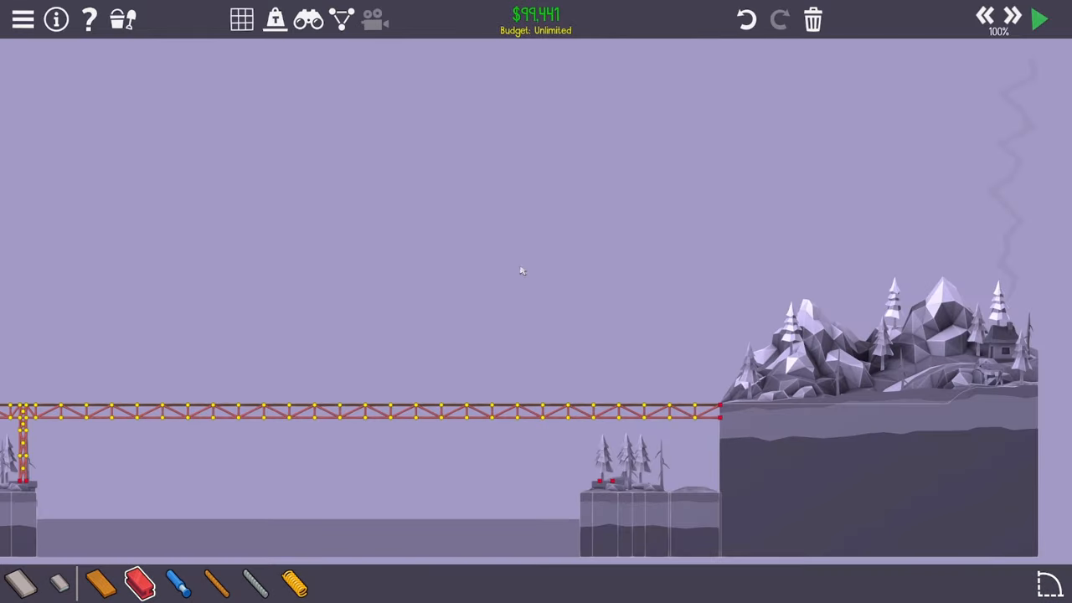
pyautogui.moveTo(610, 439)
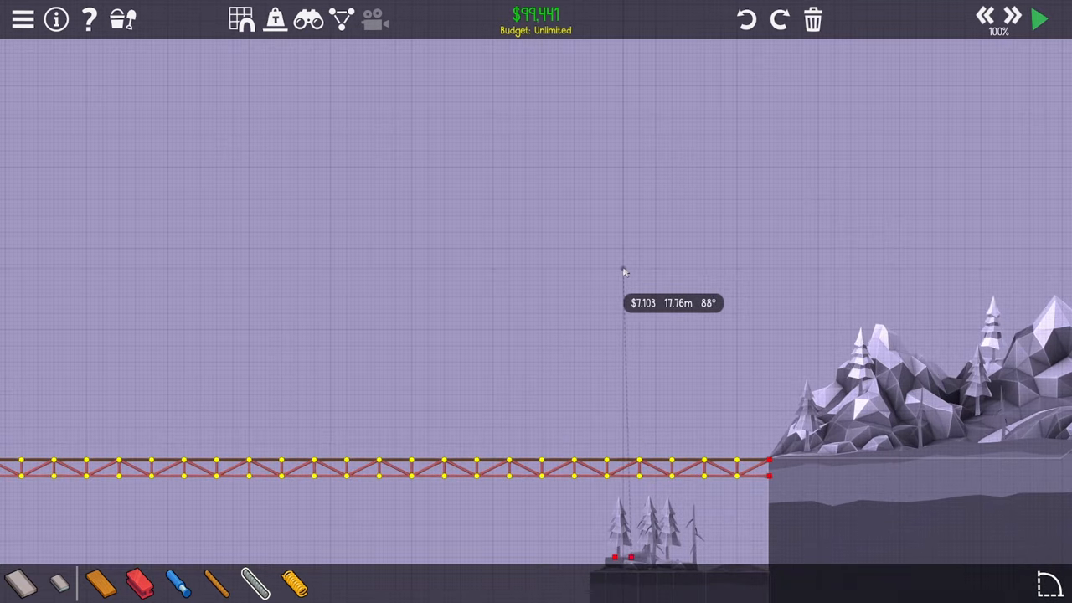
pyautogui.moveTo(629, 267)
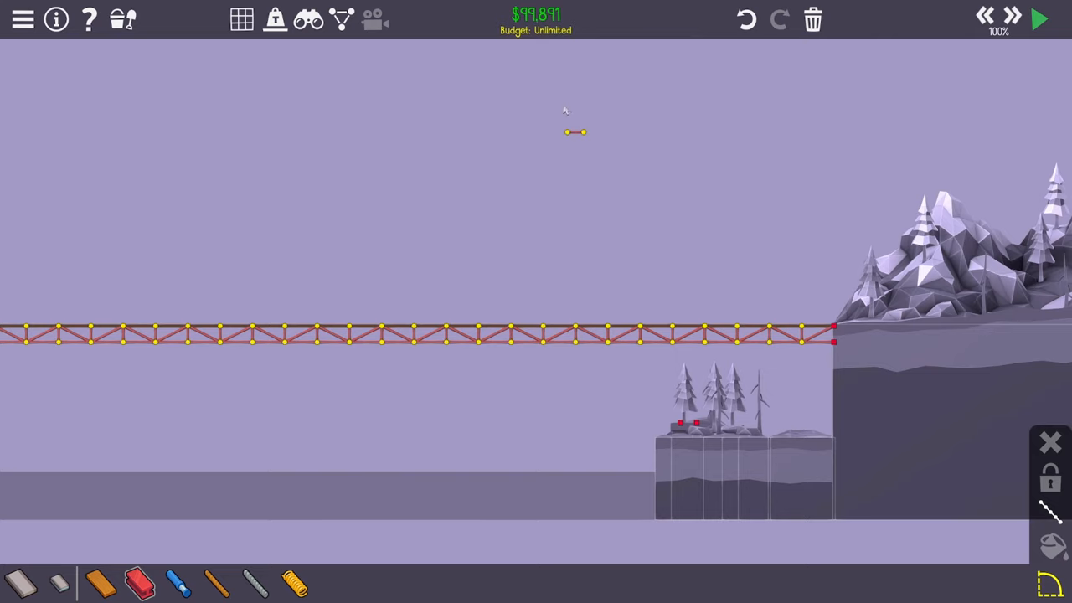
# Extend the inclined steel truss pylon upward from the right pier through the deck.
pyautogui.moveTo(576, 130); pyautogui.dragTo(679, 427)
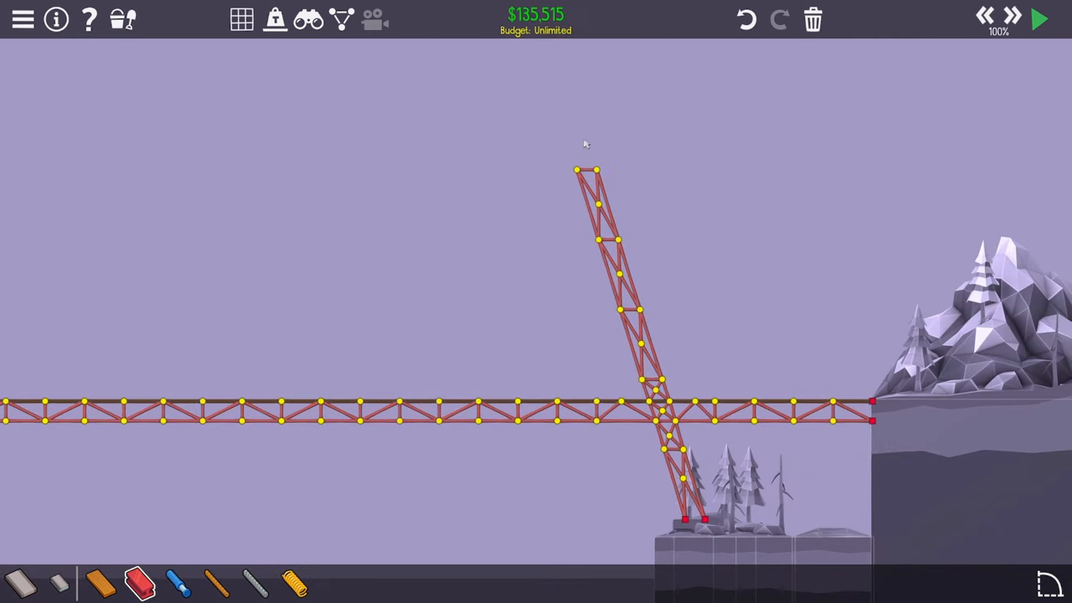
pyautogui.moveTo(636, 196)
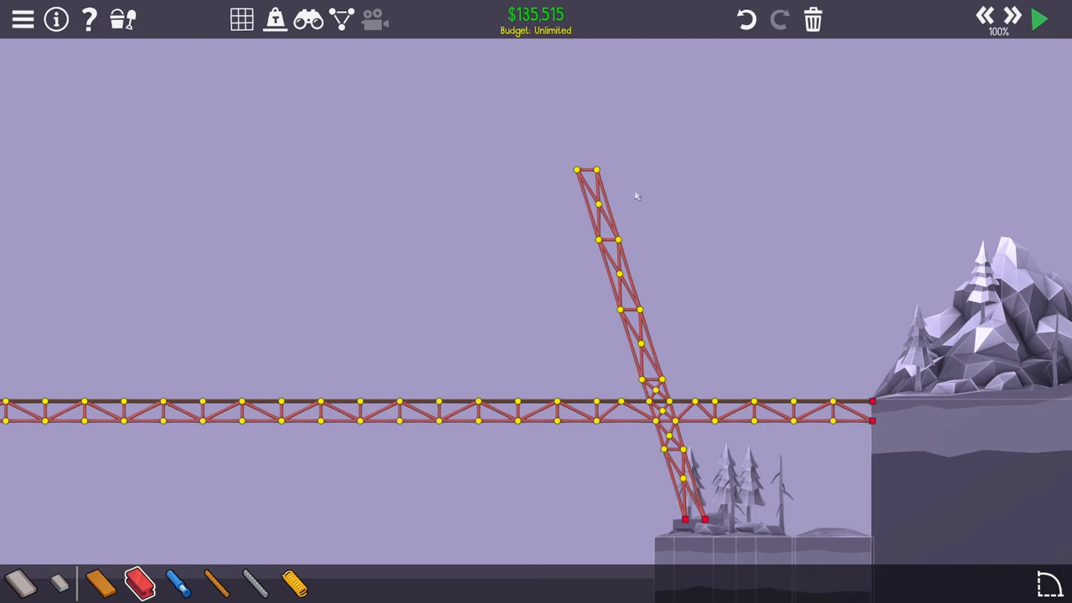
pyautogui.moveTo(677, 211)
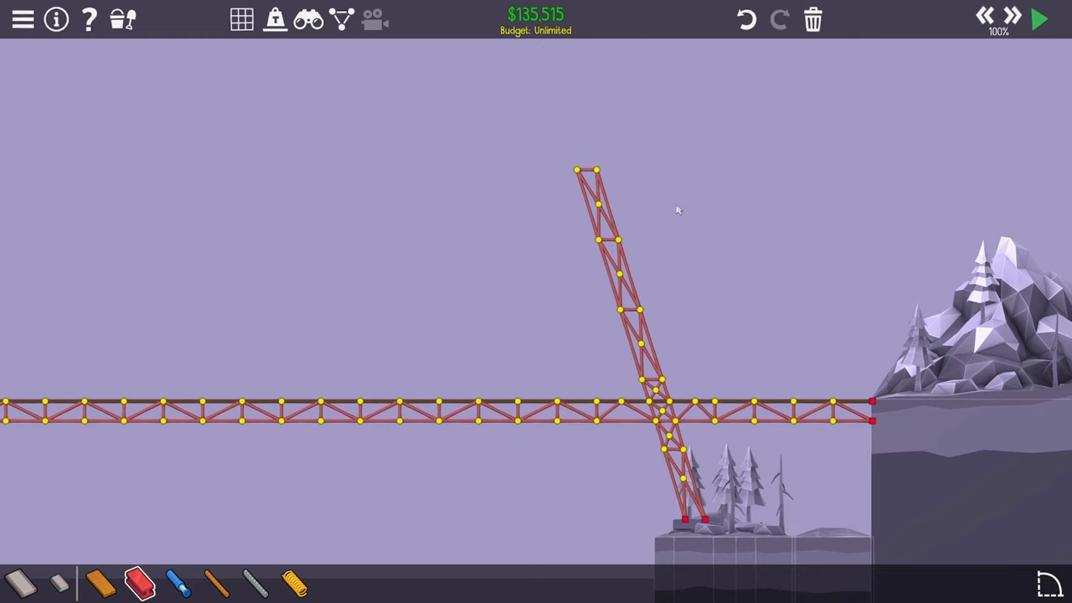
pyautogui.moveTo(599, 397)
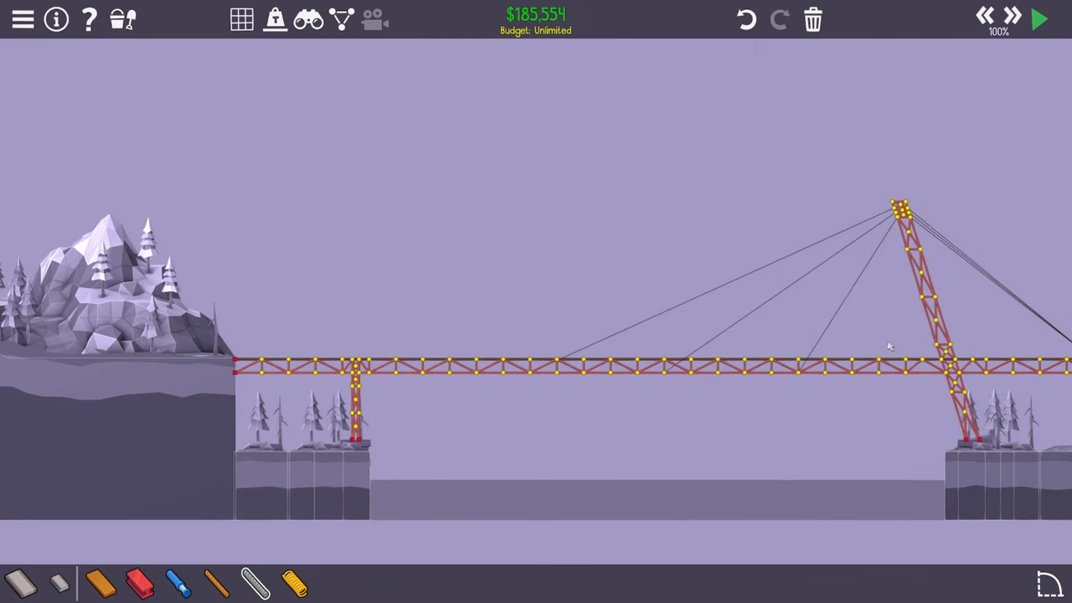
pyautogui.moveTo(834, 379)
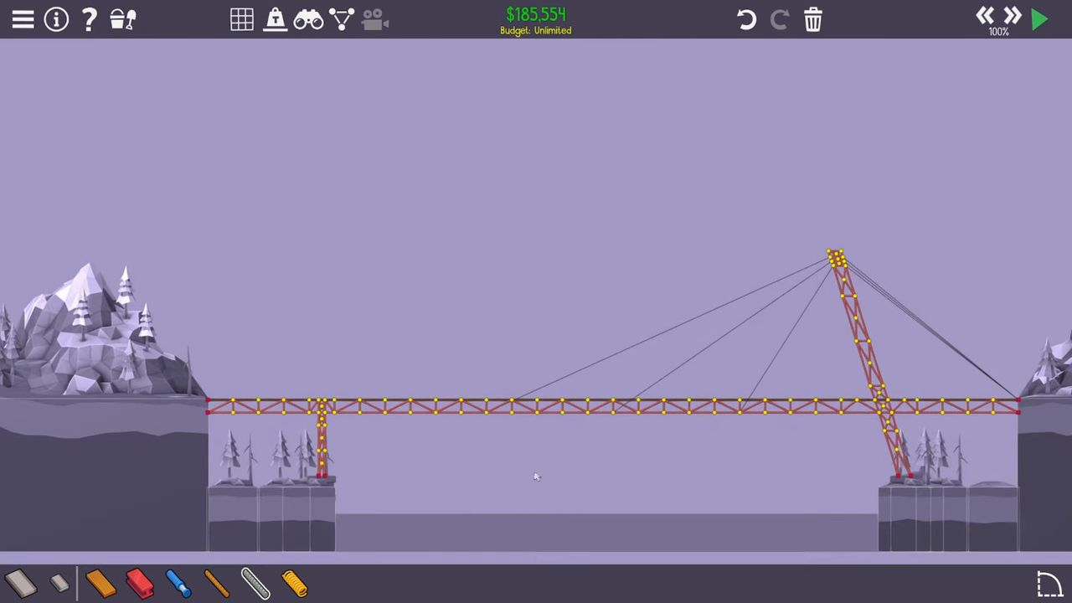
# Test the bridge under traffic, then reinforce the pylon-deck junction with a steel member.
pyautogui.click(1039, 20)
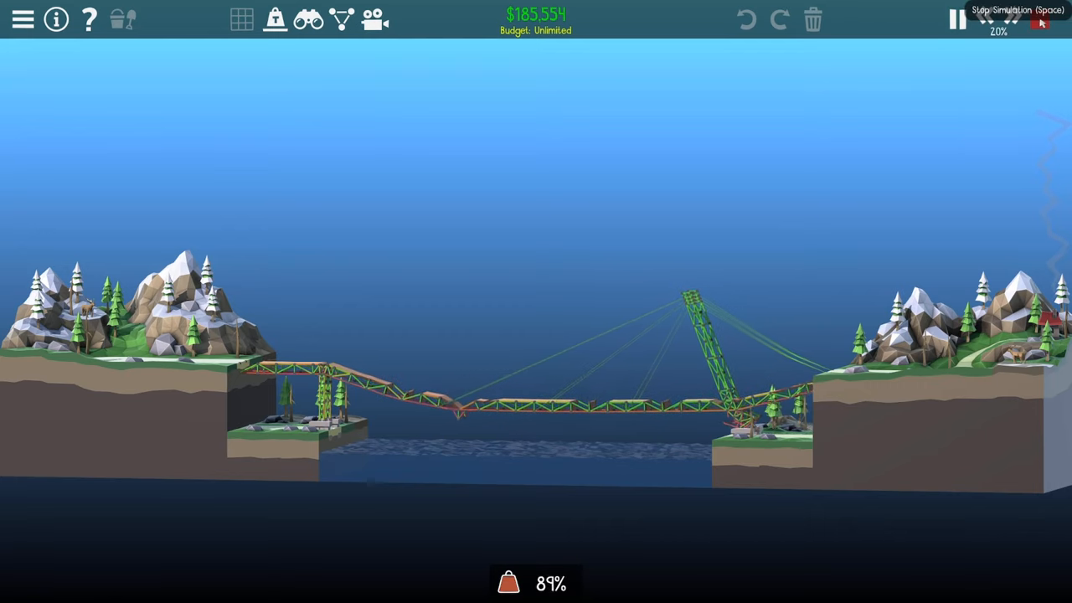
pyautogui.click(958, 19)
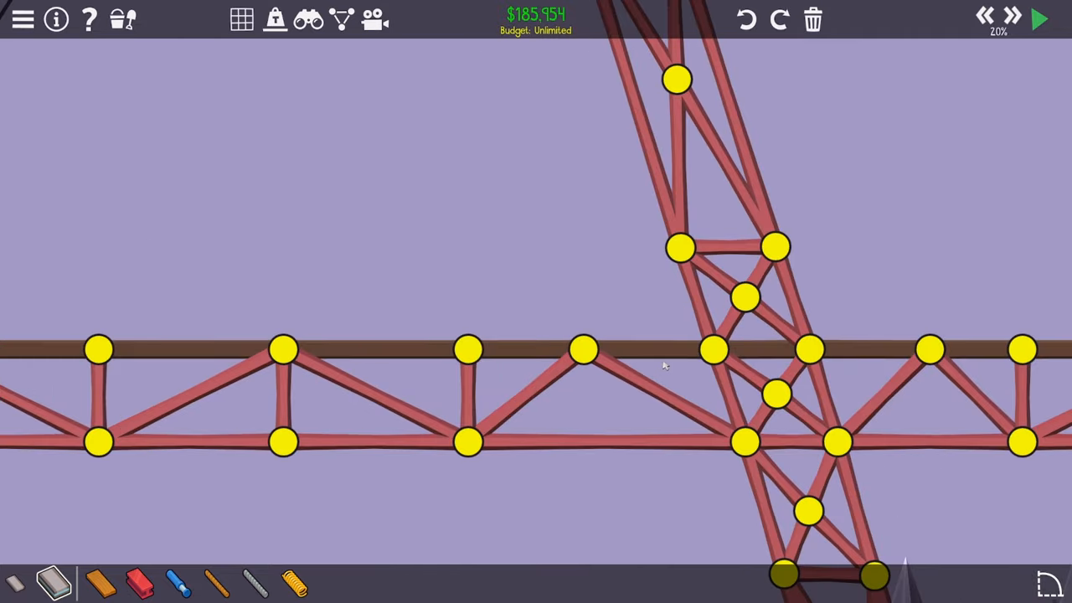
pyautogui.click(1037, 18)
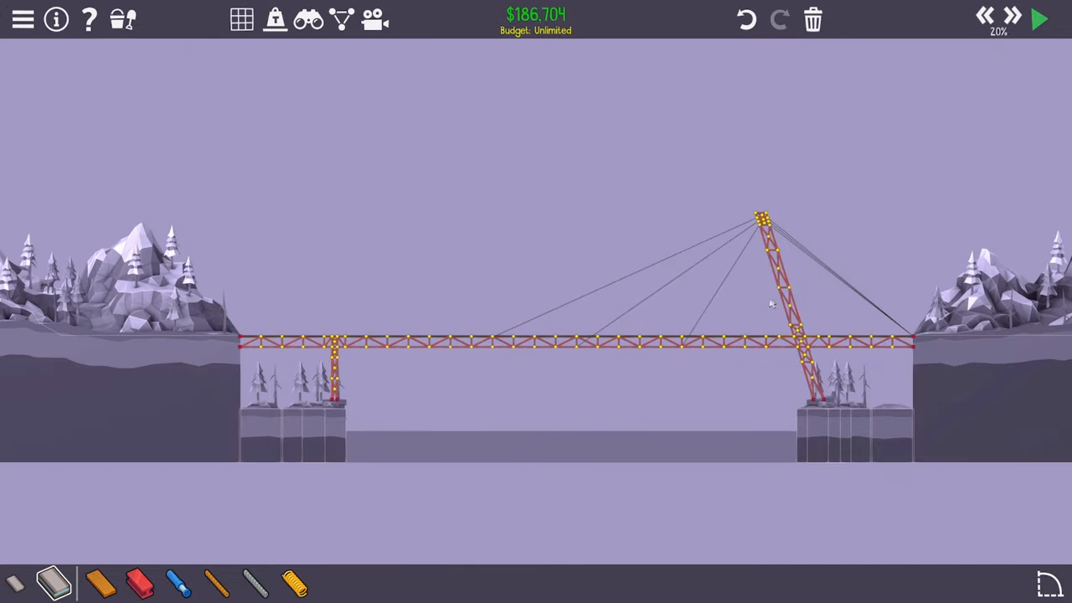
pyautogui.click(1037, 18)
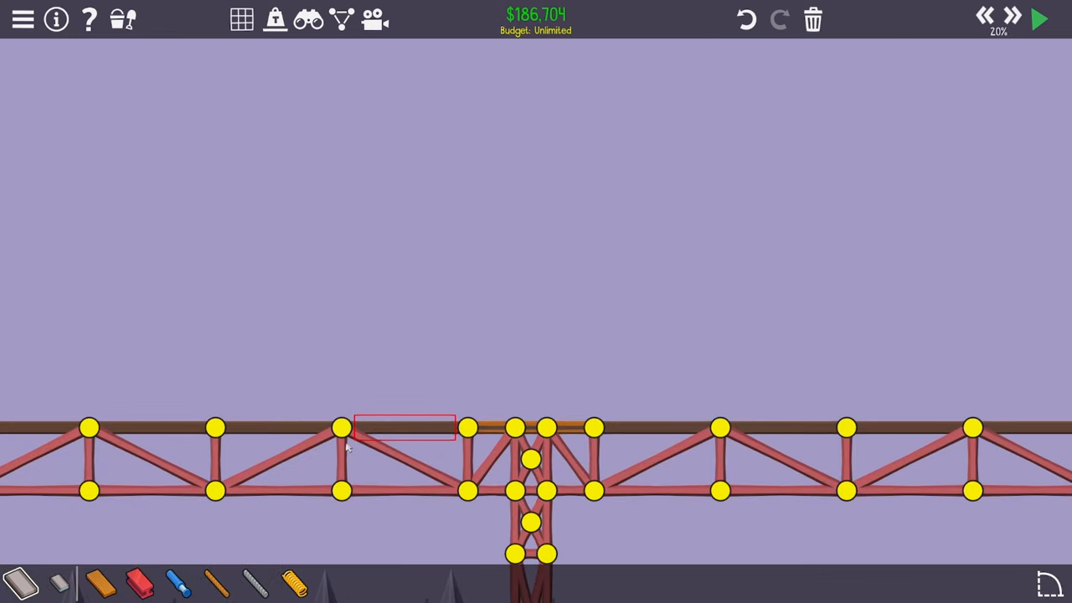
pyautogui.moveTo(560, 410)
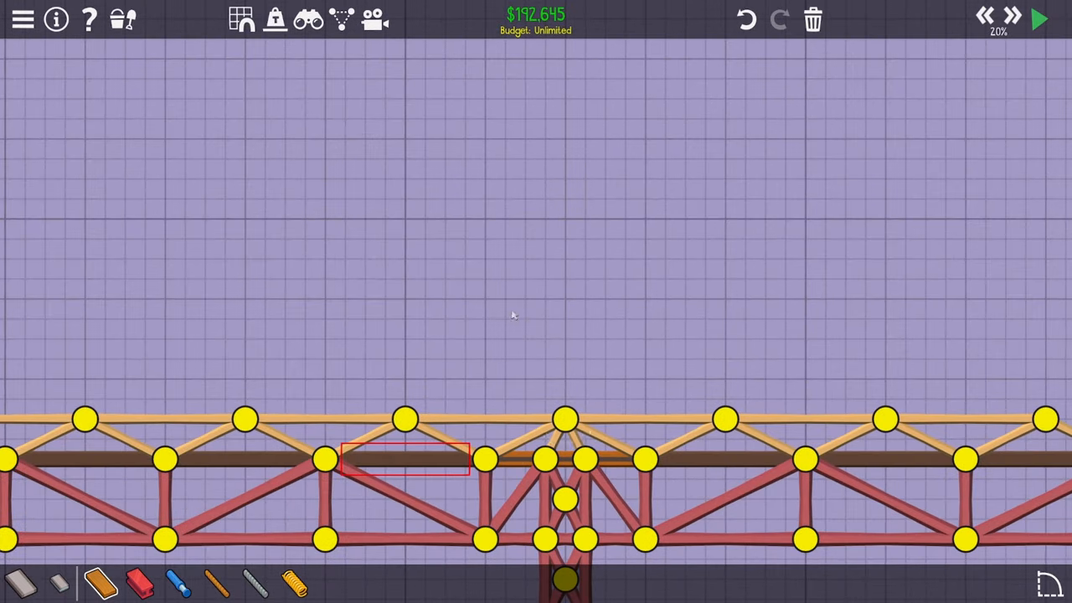
# Add a steel member to the upper chord above the deck near the left support.
pyautogui.click(1037, 20)
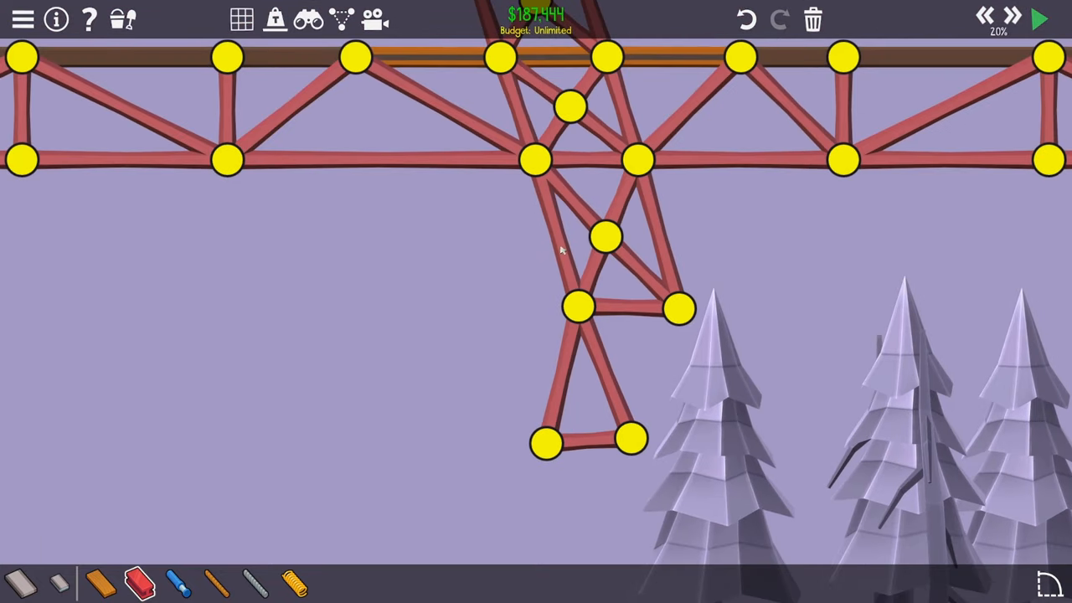
pyautogui.moveTo(554, 375)
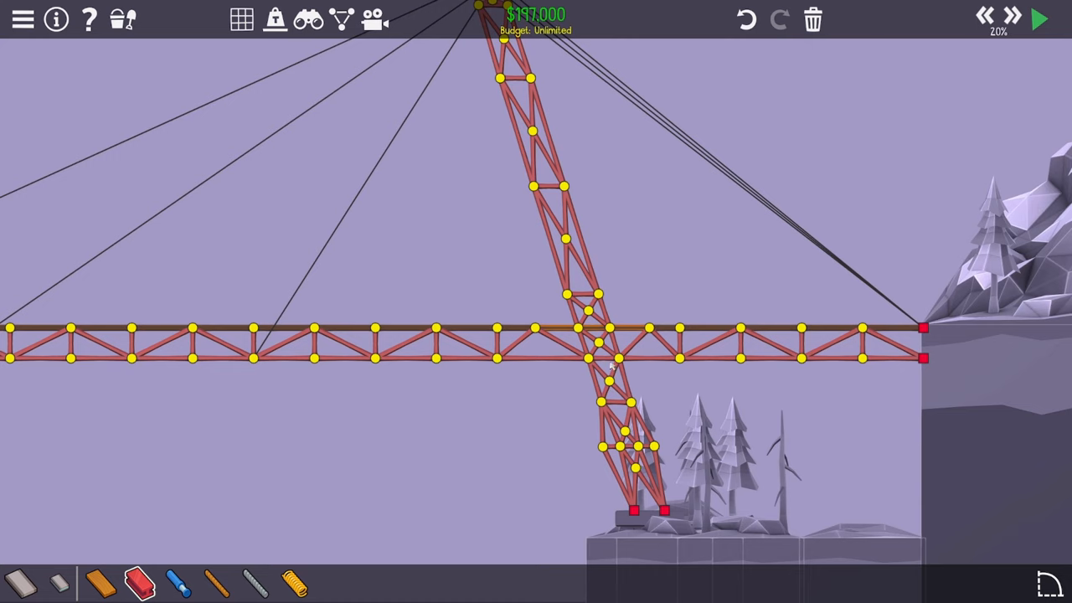
pyautogui.moveTo(1042, 19)
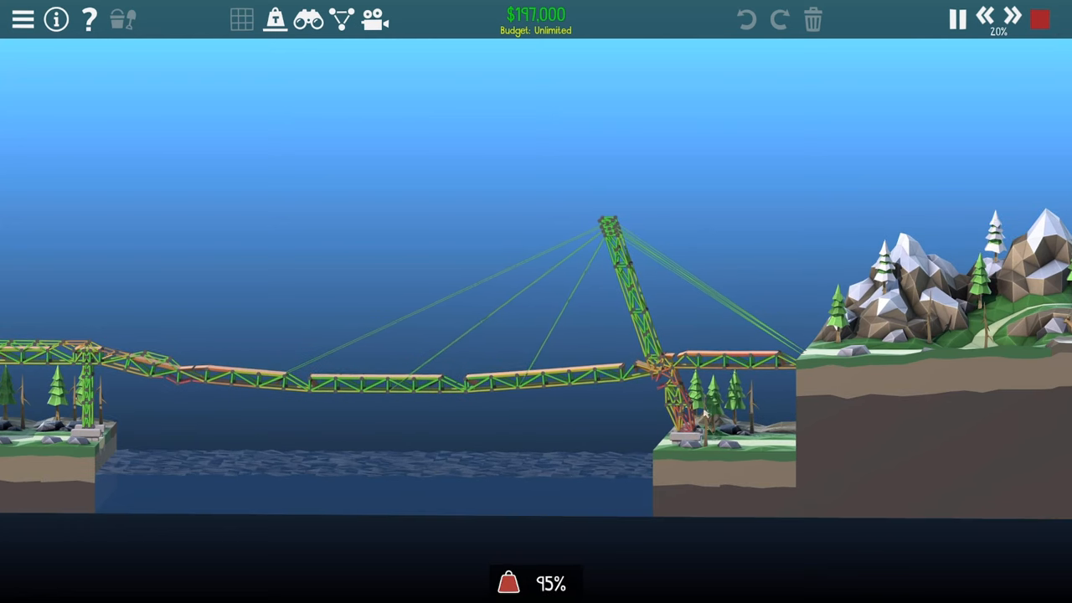
# Extend the upper chord members along the deck and run the bridge test again.
pyautogui.click(1039, 20)
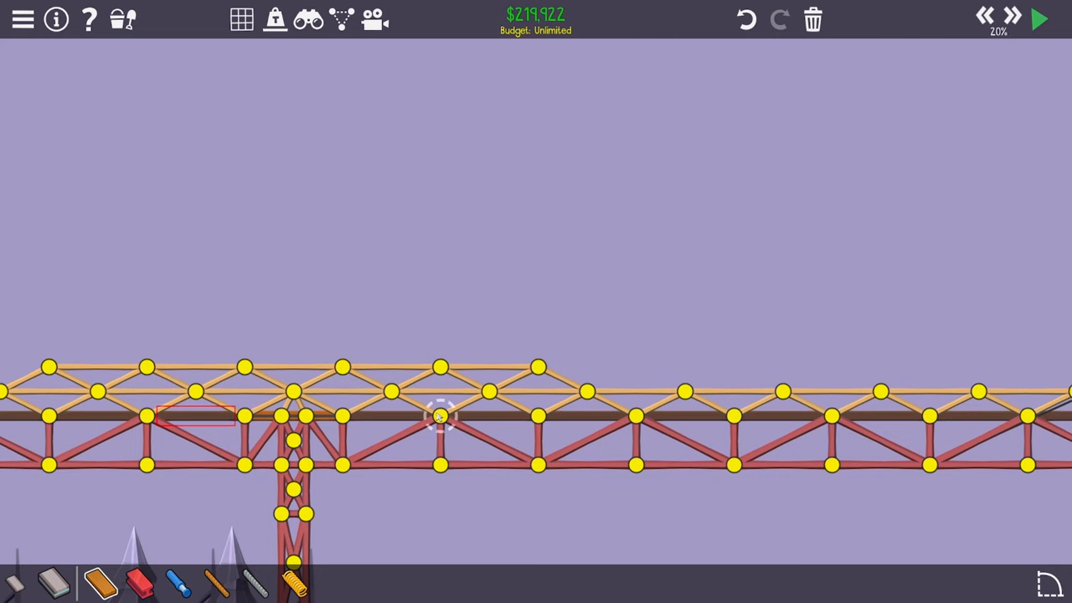
pyautogui.moveTo(439, 445)
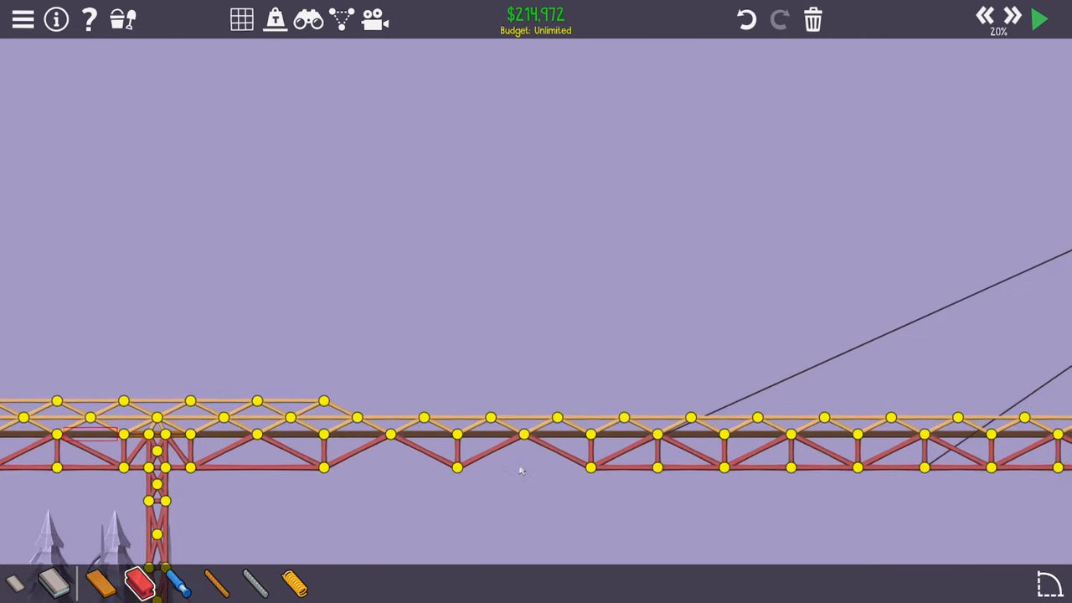
pyautogui.click(1038, 18)
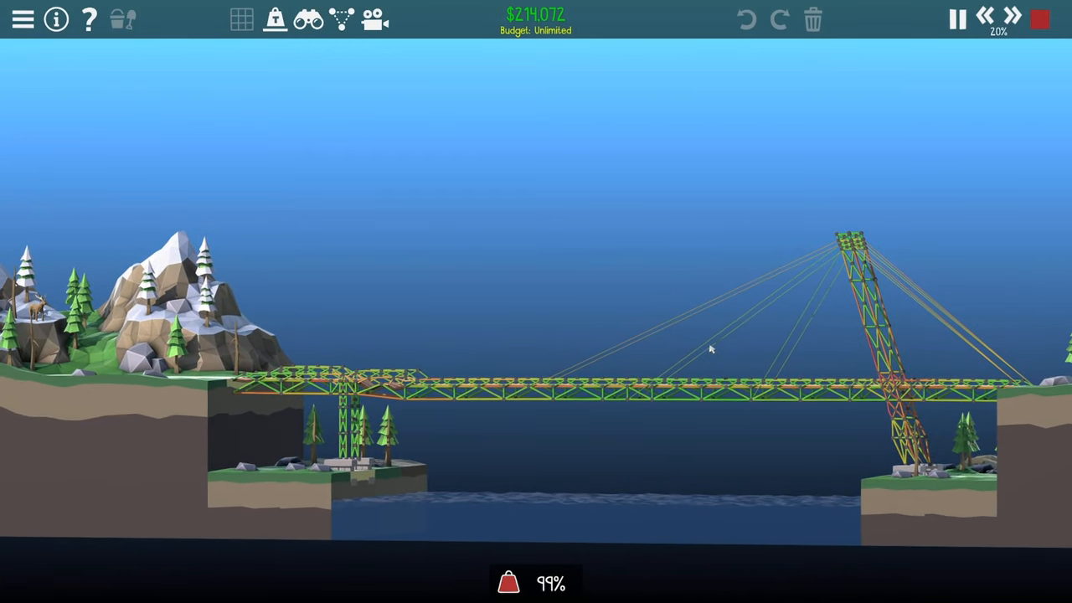
pyautogui.click(1038, 19)
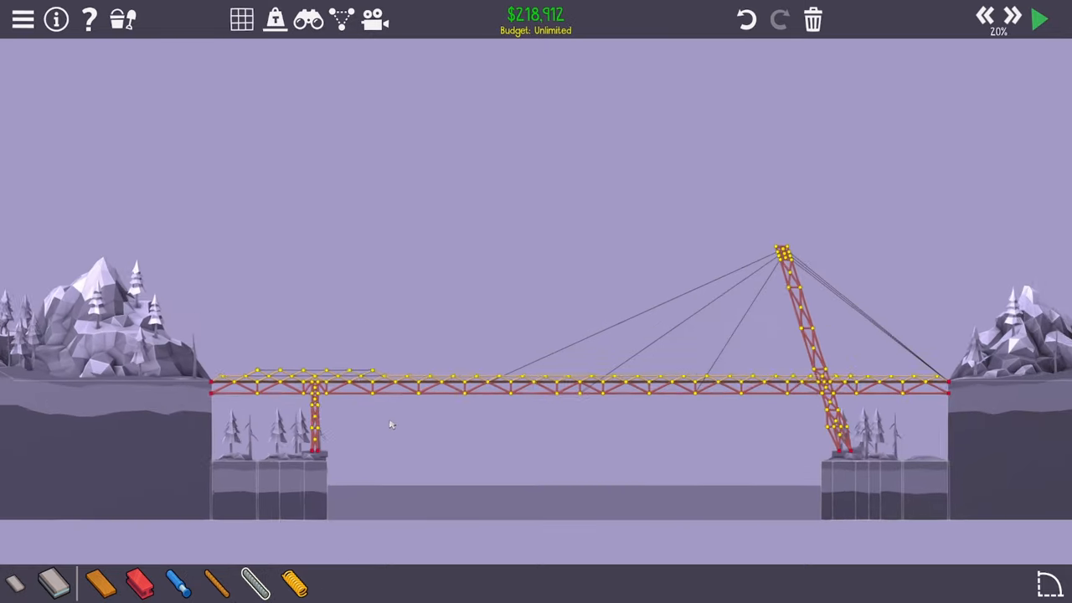
# Brace the pylon-deck junction with extra steel beams.
pyautogui.click(1037, 21)
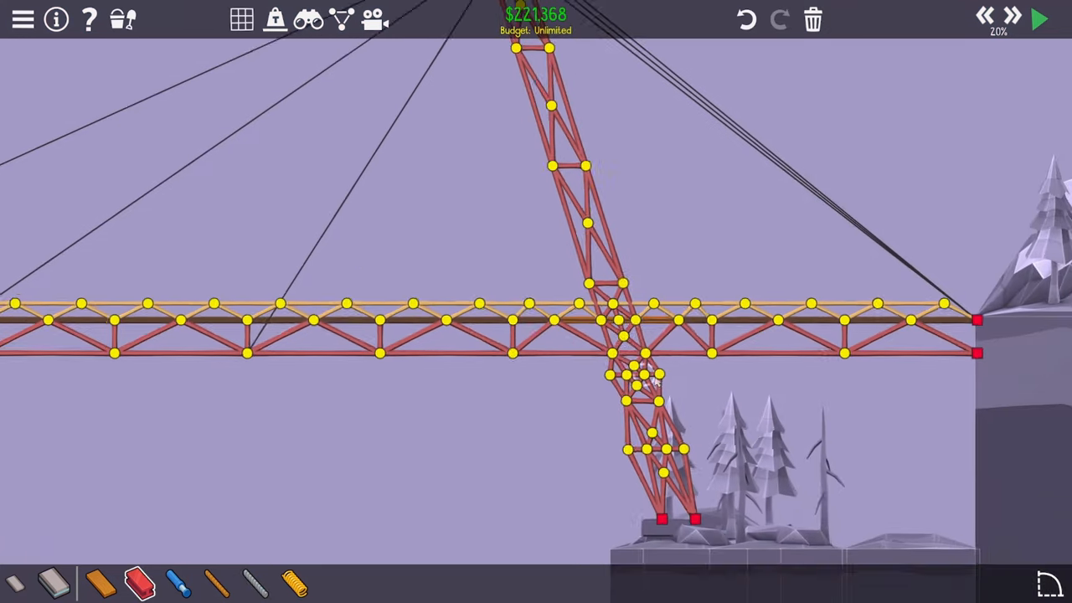
pyautogui.click(1038, 19)
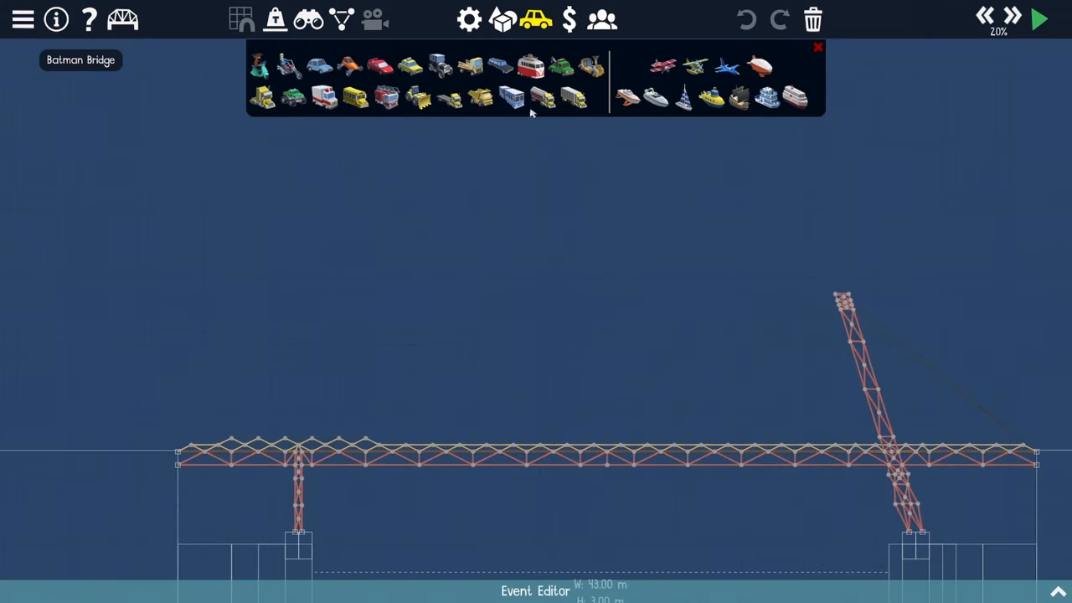
# Run a quick test, then add a left-bank vehicle event set to Container Truck.
pyautogui.click(1038, 20)
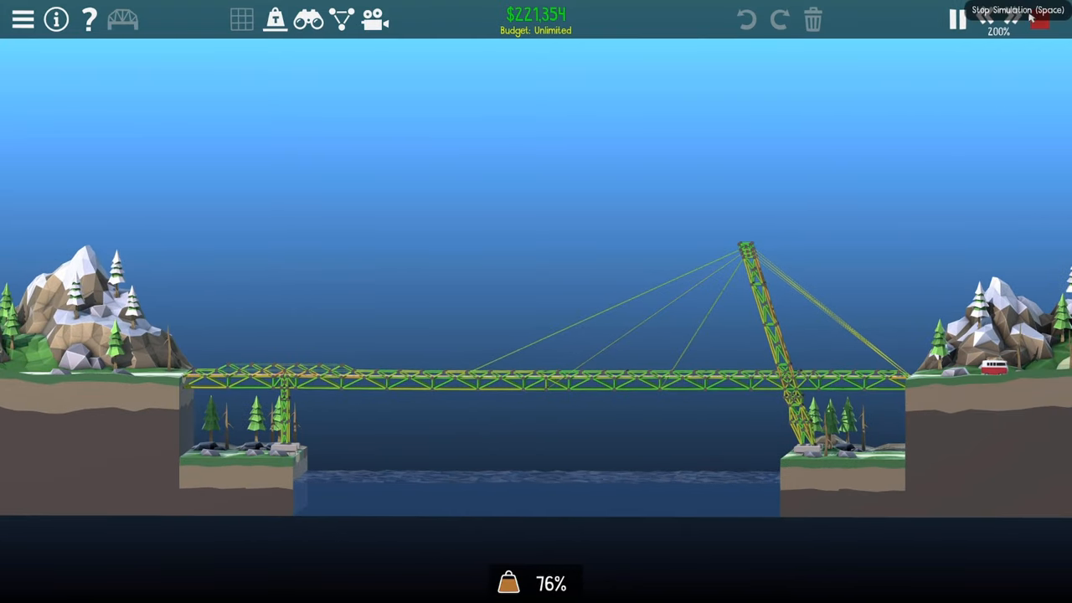
pyautogui.click(955, 20)
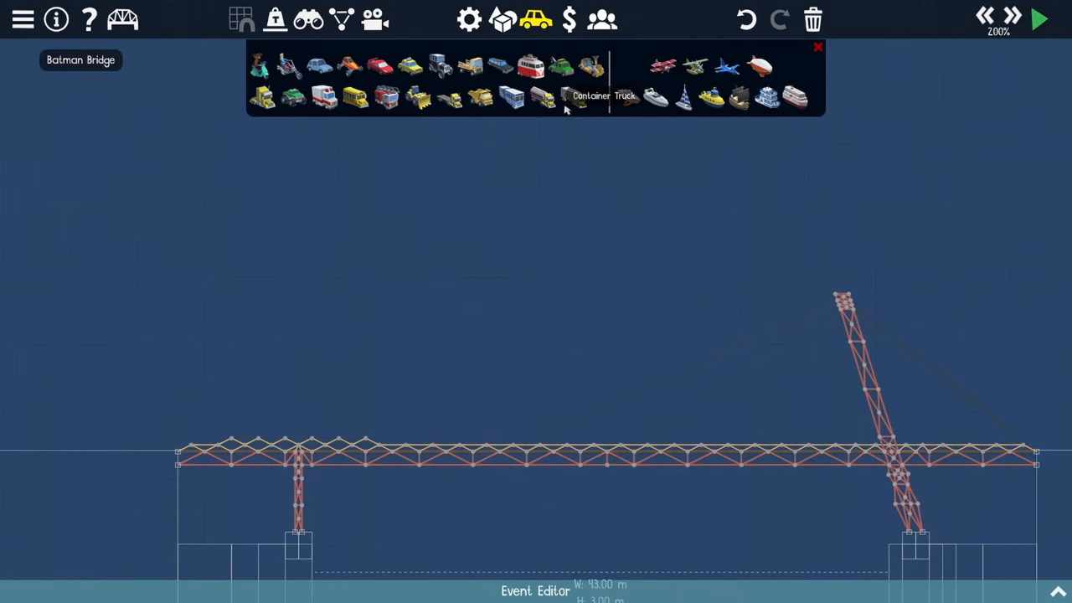
pyautogui.click(566, 94)
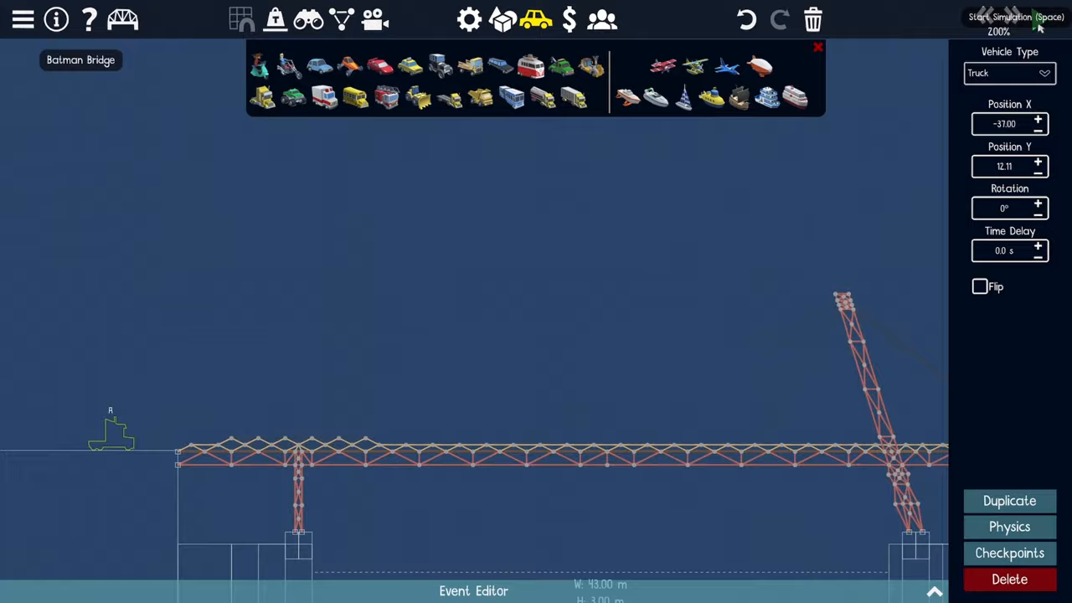
pyautogui.click(1015, 17)
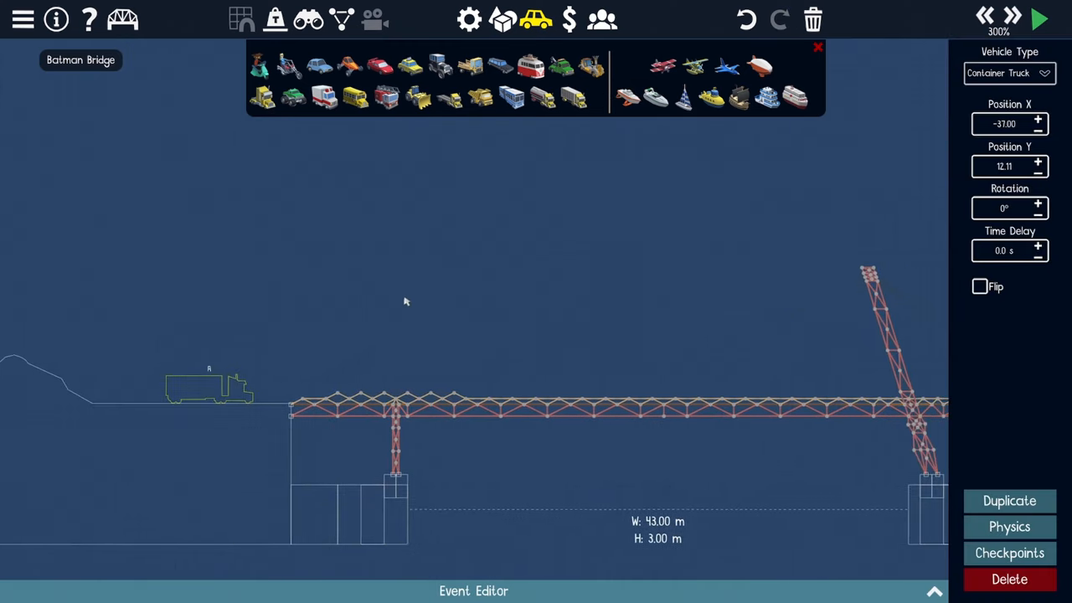
pyautogui.click(1038, 19)
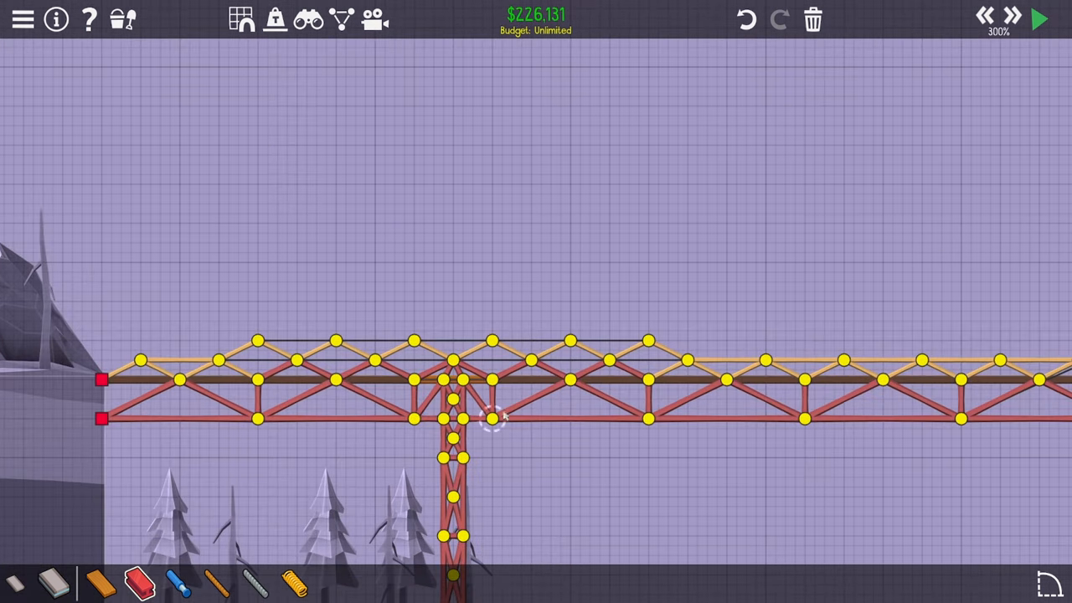
# Build a raised steel truss layer above the deck over the left pier.
pyautogui.click(1041, 18)
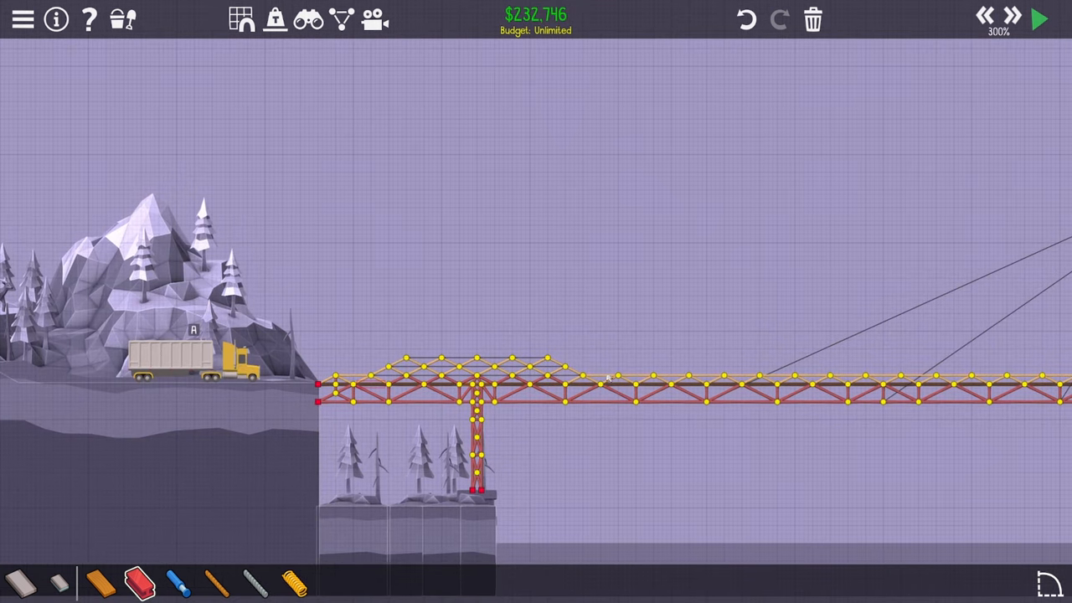
pyautogui.click(1038, 18)
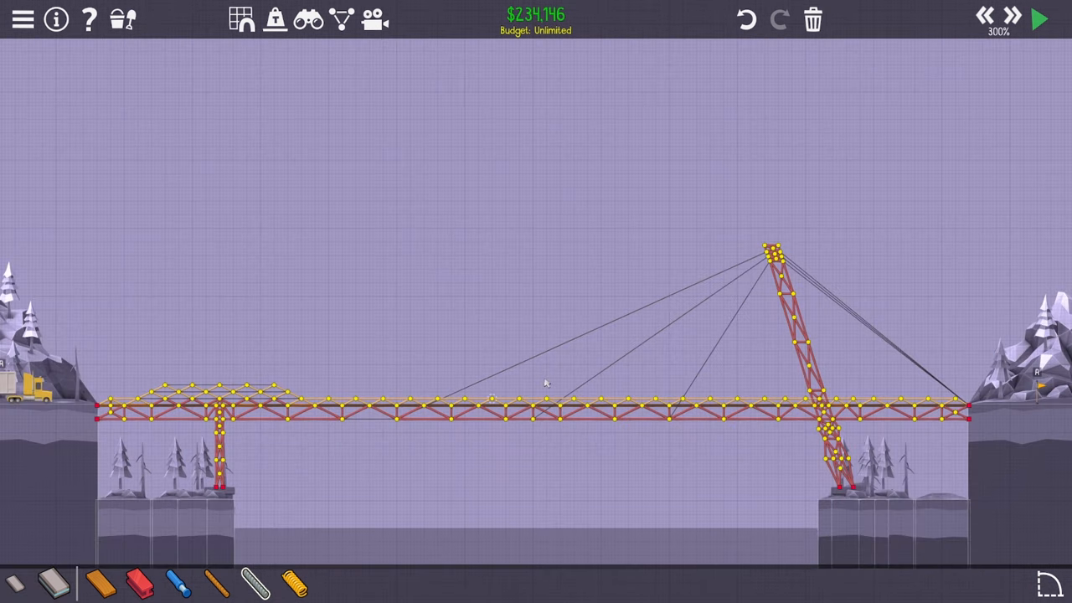
# Add bracing at the pylon junction and over the left pier, then test with the container truck.
pyautogui.click(1039, 19)
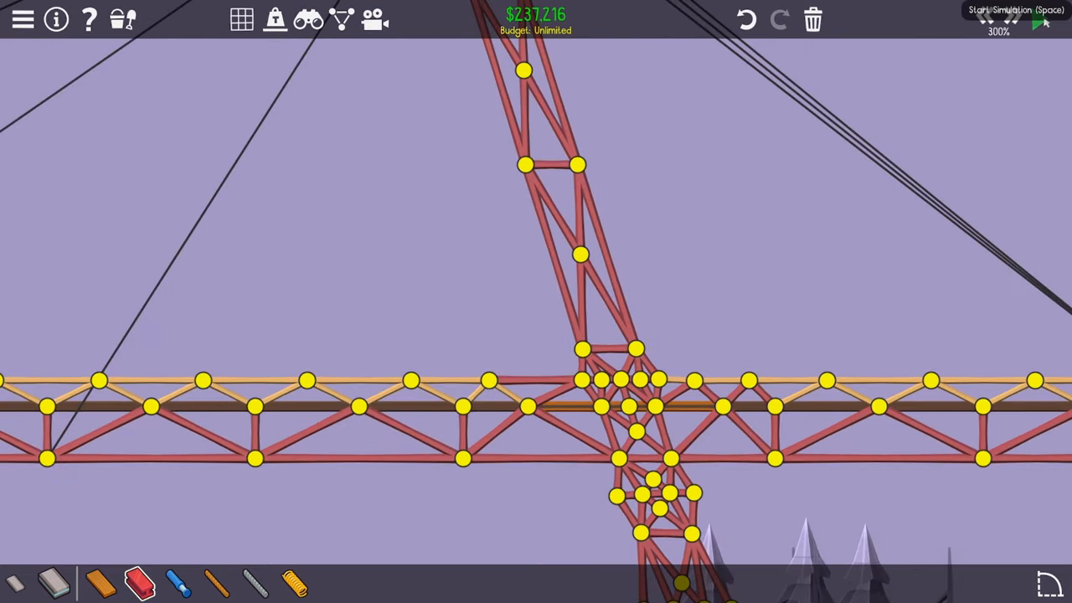
pyautogui.click(1042, 20)
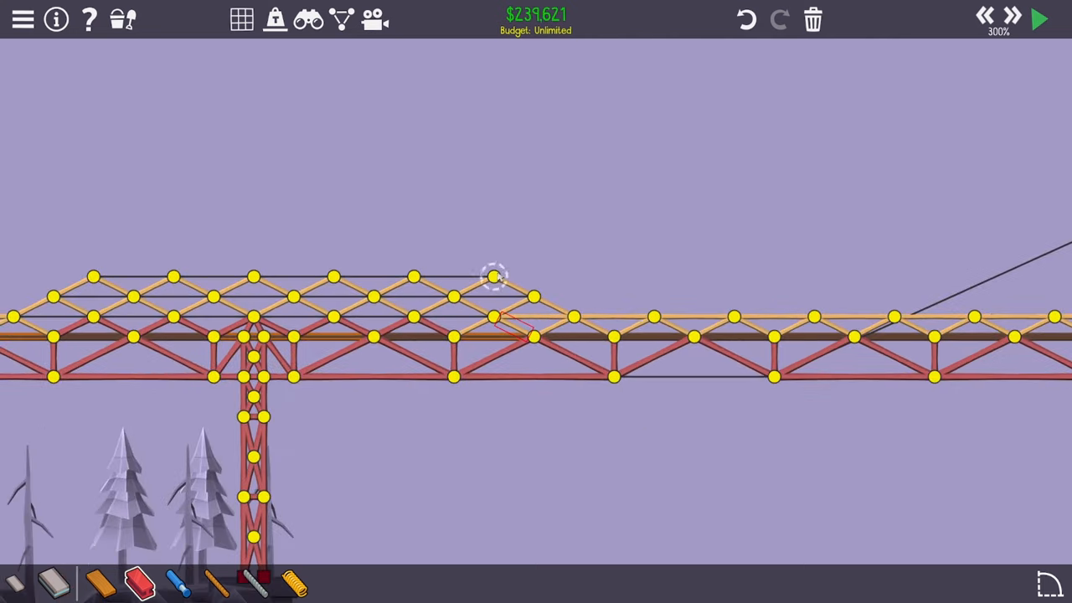
pyautogui.click(1038, 19)
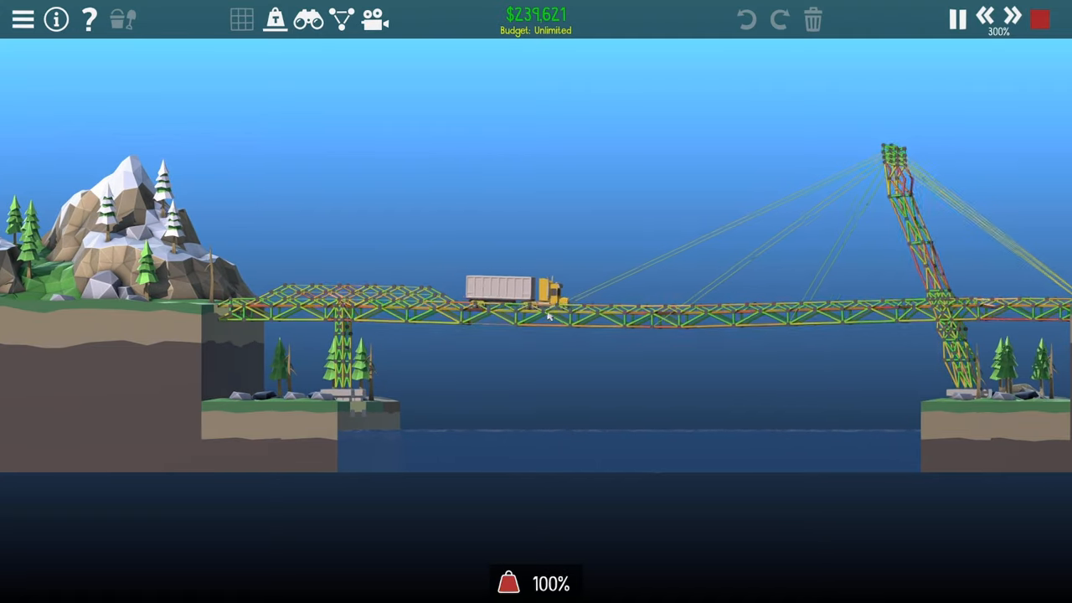
# Stop the run, adjust the pylon-top cables and deck members, then retest the container truck.
pyautogui.click(1039, 20)
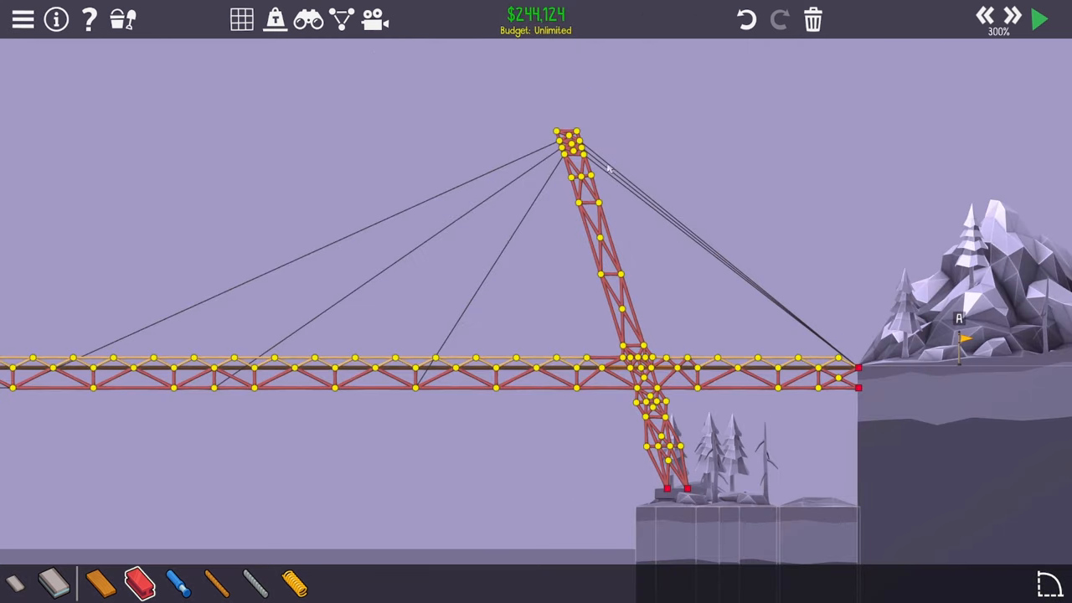
pyautogui.click(1038, 19)
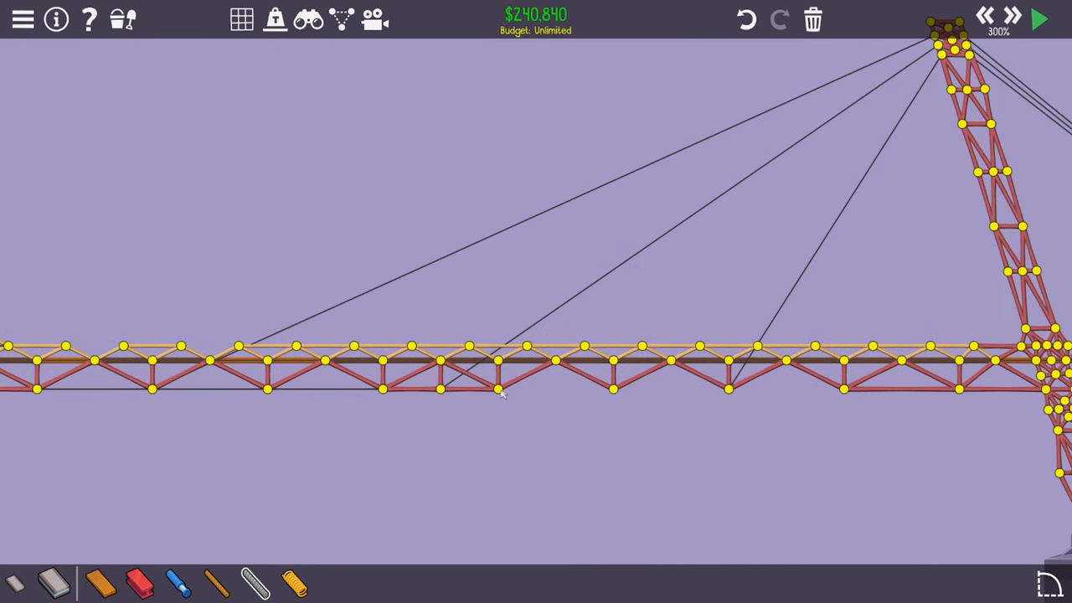
pyautogui.click(1038, 18)
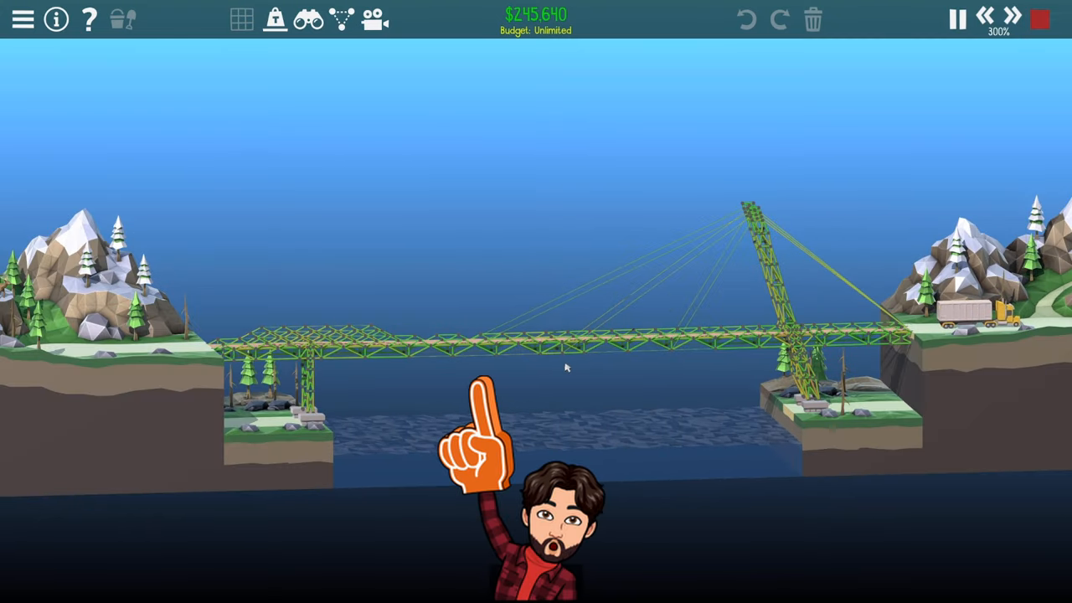
# Stop the test run and return to build mode with the boat beneath the span.
pyautogui.click(1039, 19)
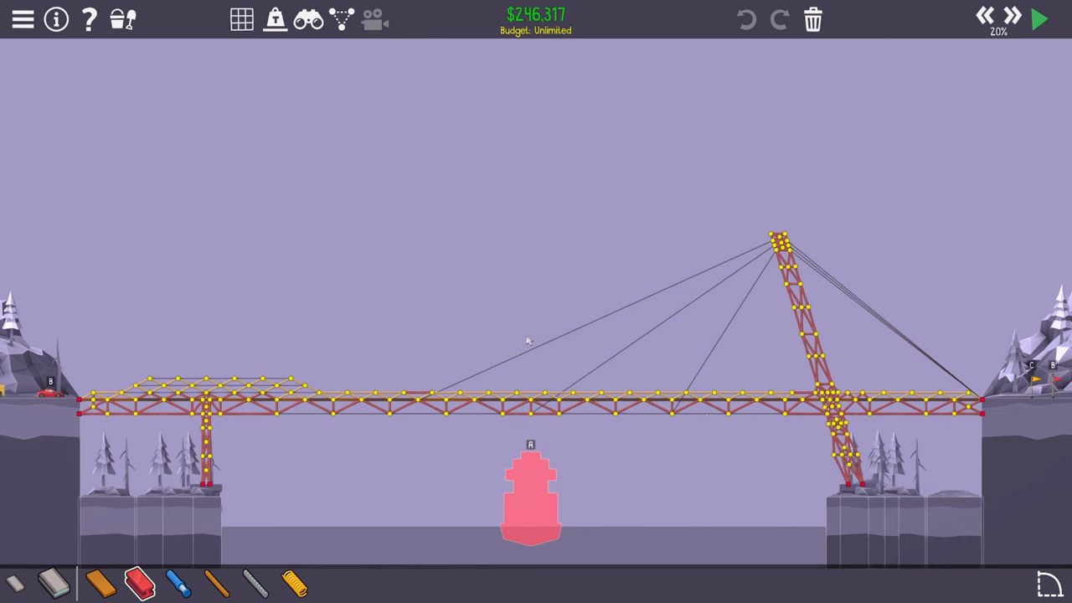
pyautogui.moveTo(304, 423)
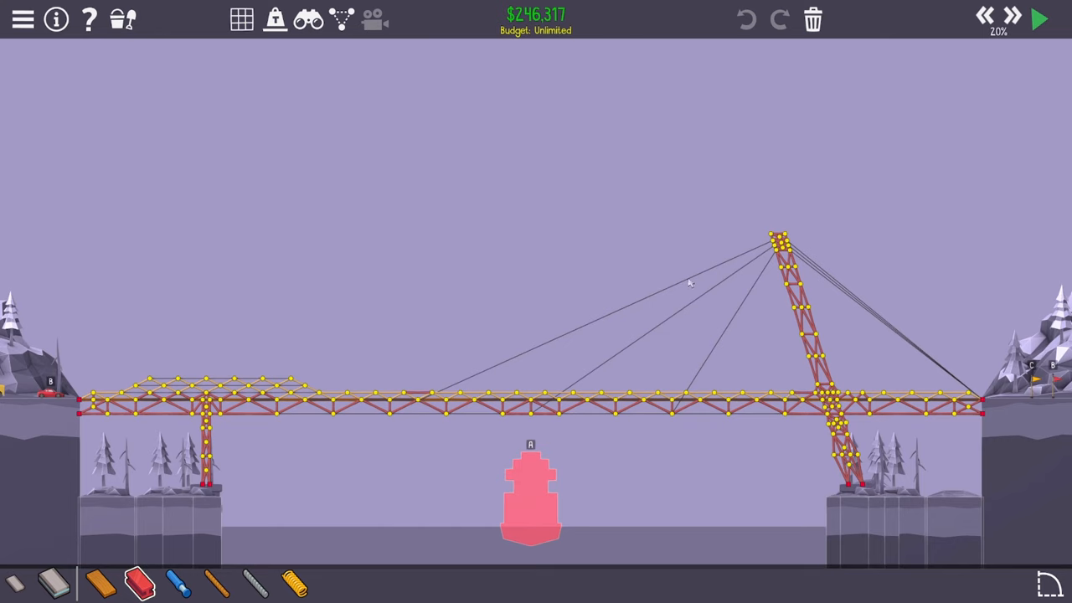
pyautogui.moveTo(995, 391)
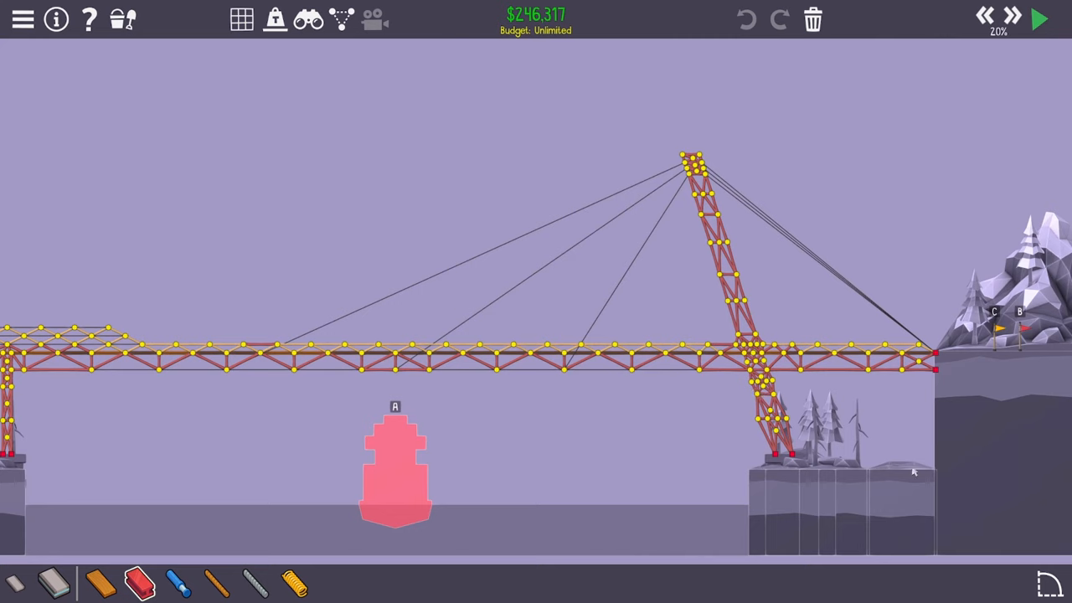
pyautogui.moveTo(797, 449)
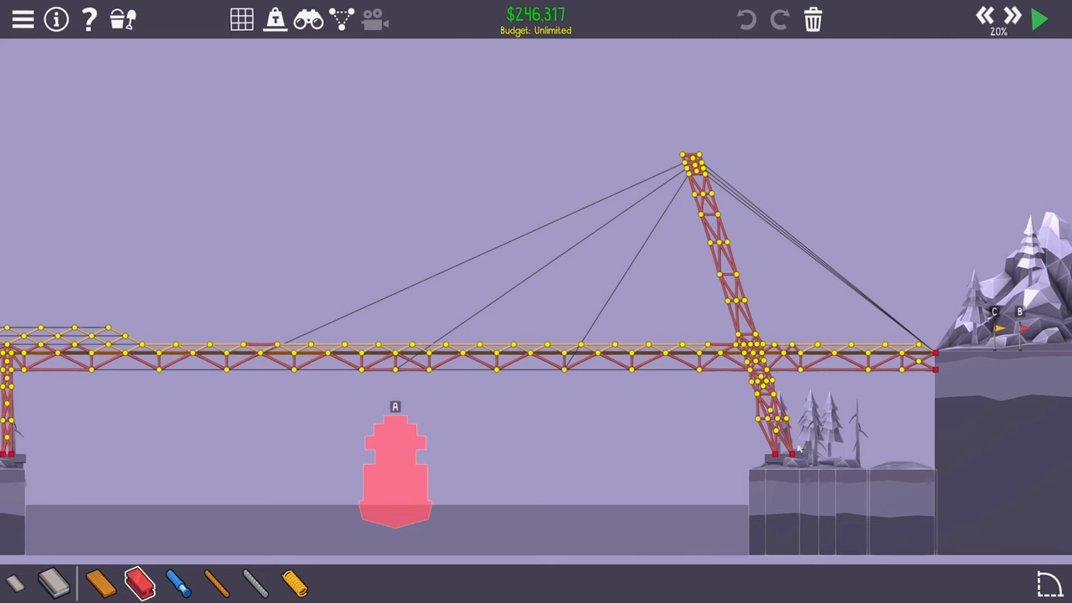
pyautogui.moveTo(720, 221)
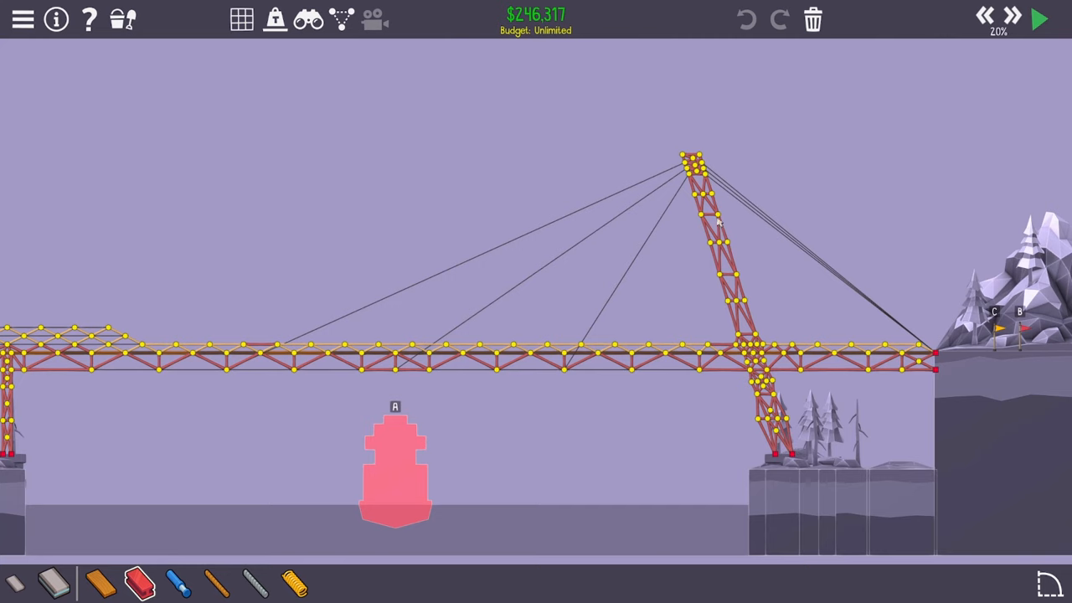
pyautogui.moveTo(724, 245)
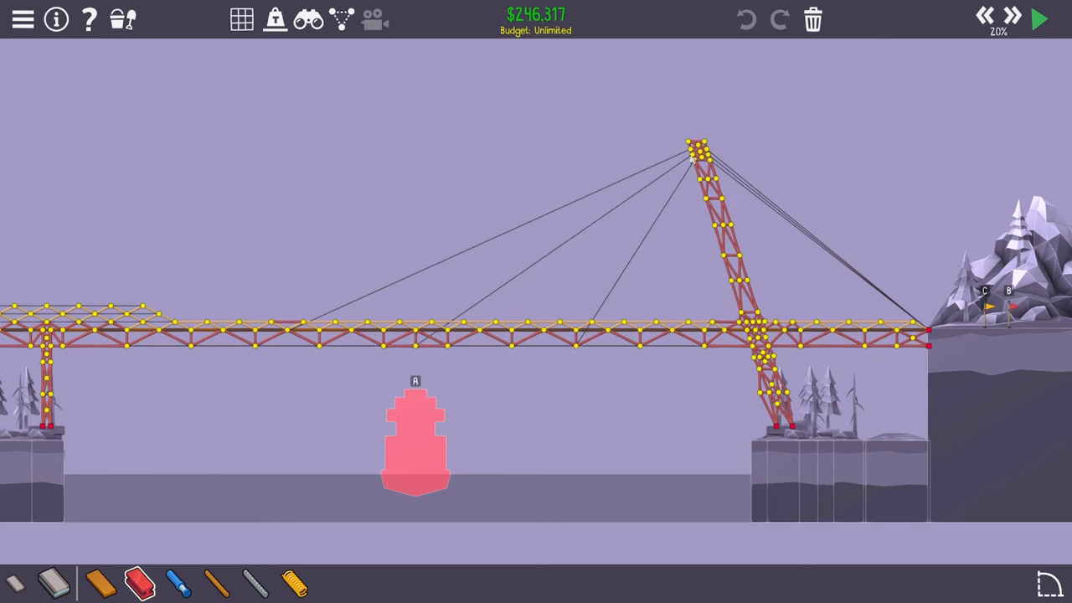
pyautogui.moveTo(764, 335)
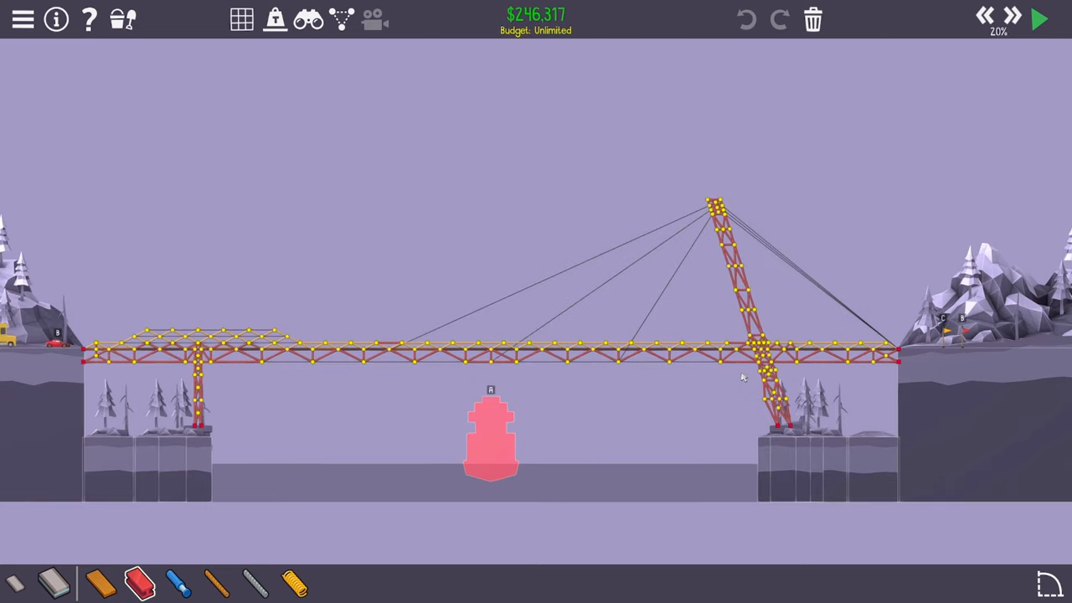
# Start the simulation so the boat sails beneath the deck while the truck waits.
pyautogui.click(1039, 18)
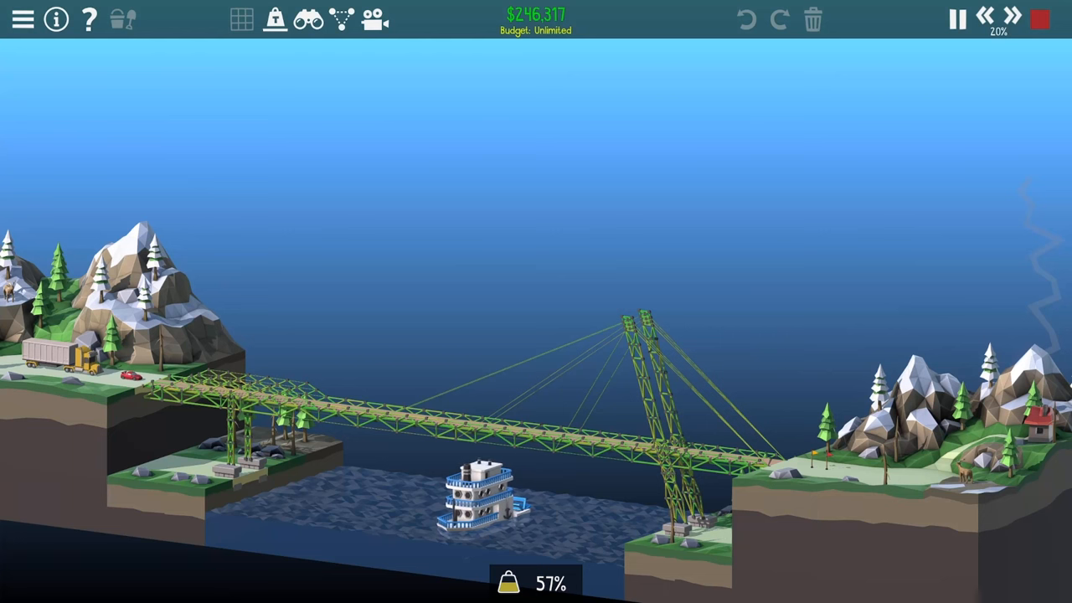